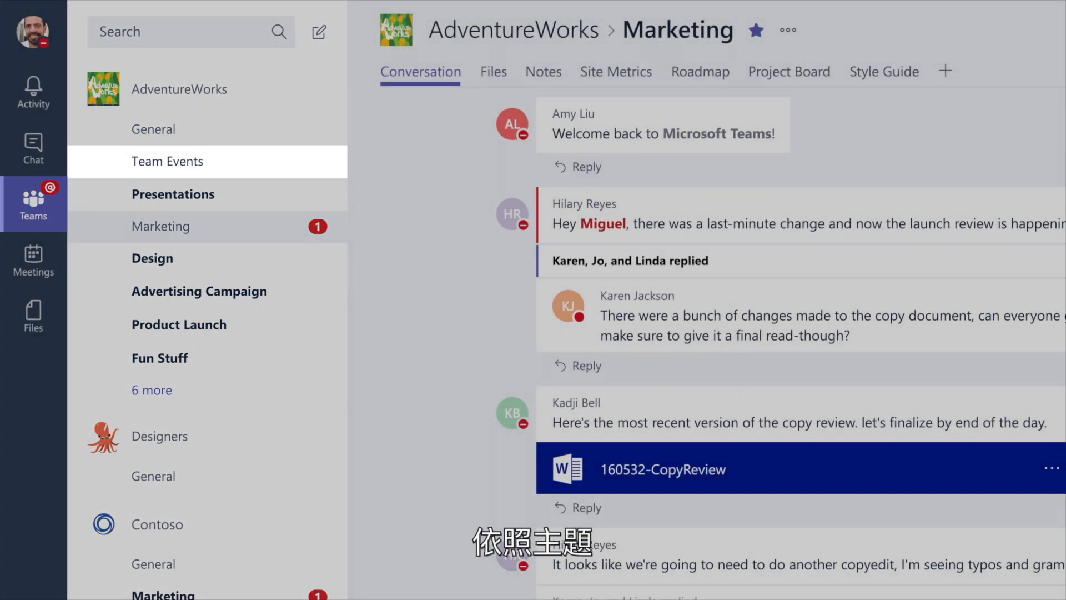
pyautogui.click(152, 258)
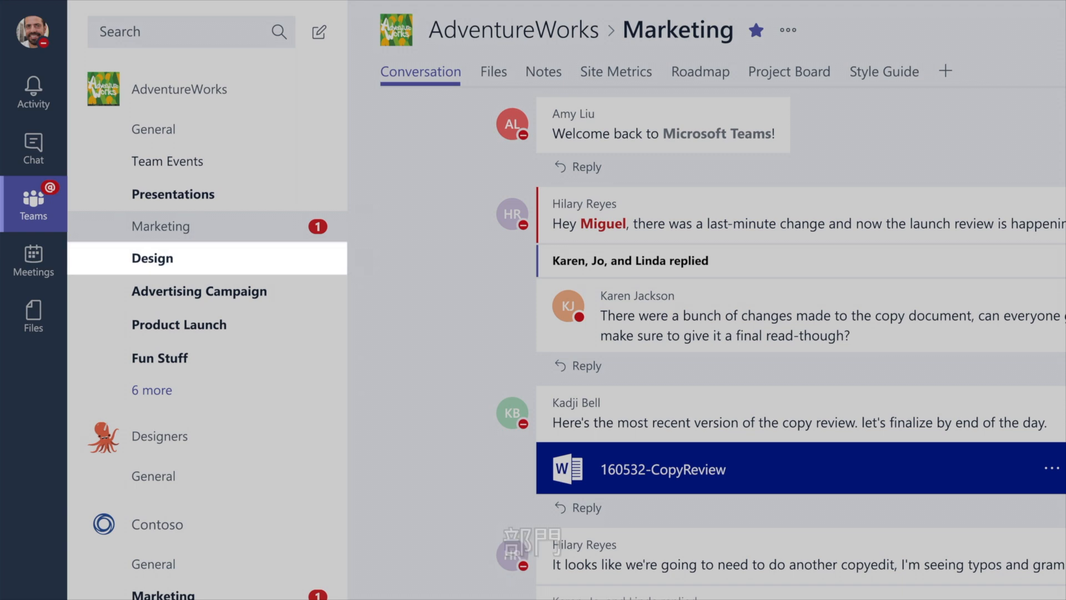
pyautogui.click(178, 324)
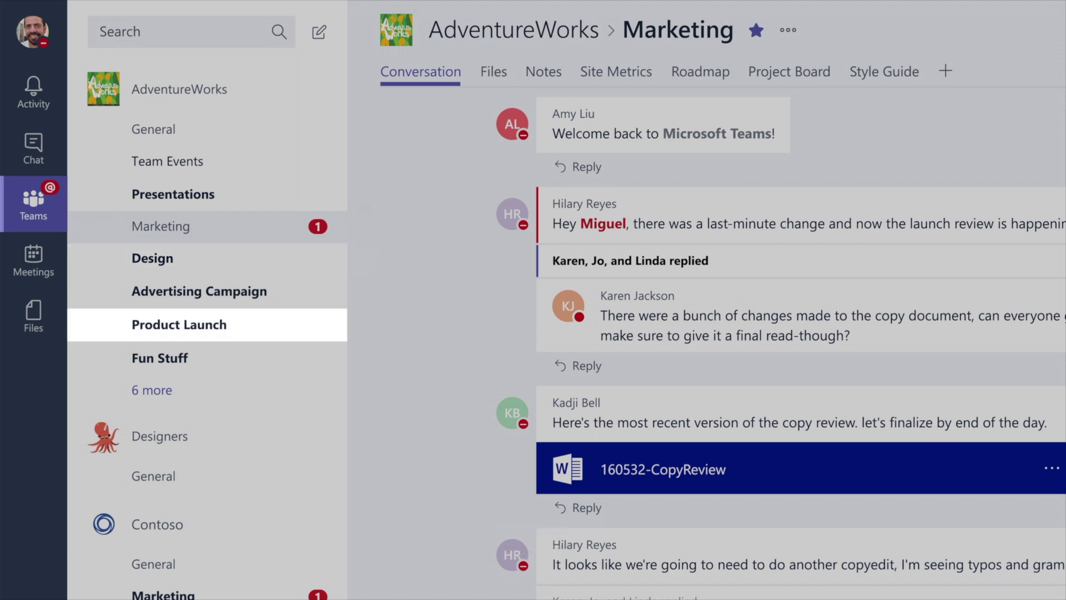
pyautogui.click(160, 358)
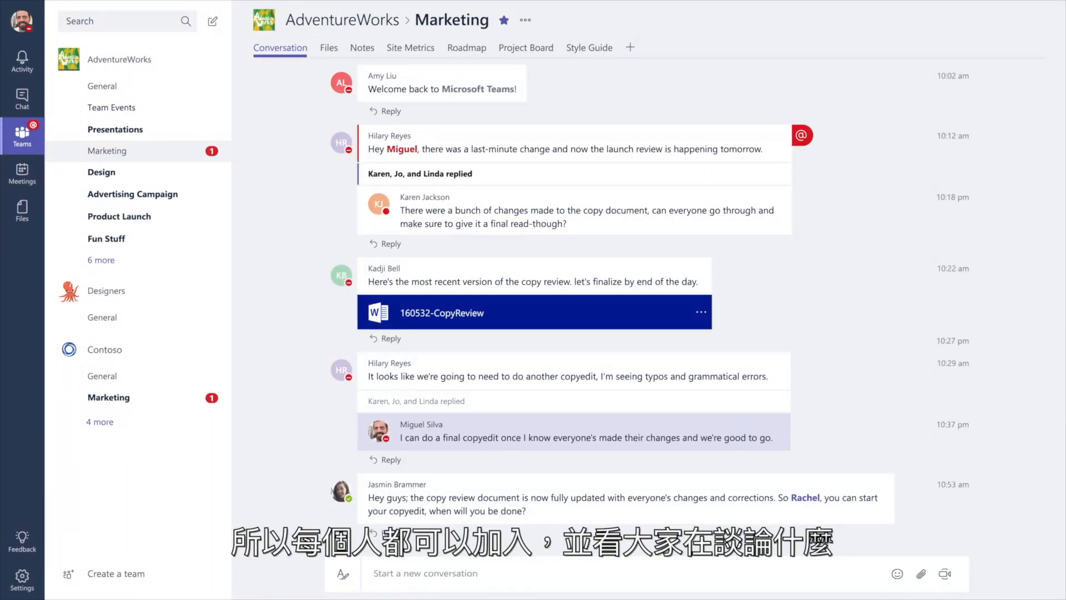
pyautogui.scroll(-3)
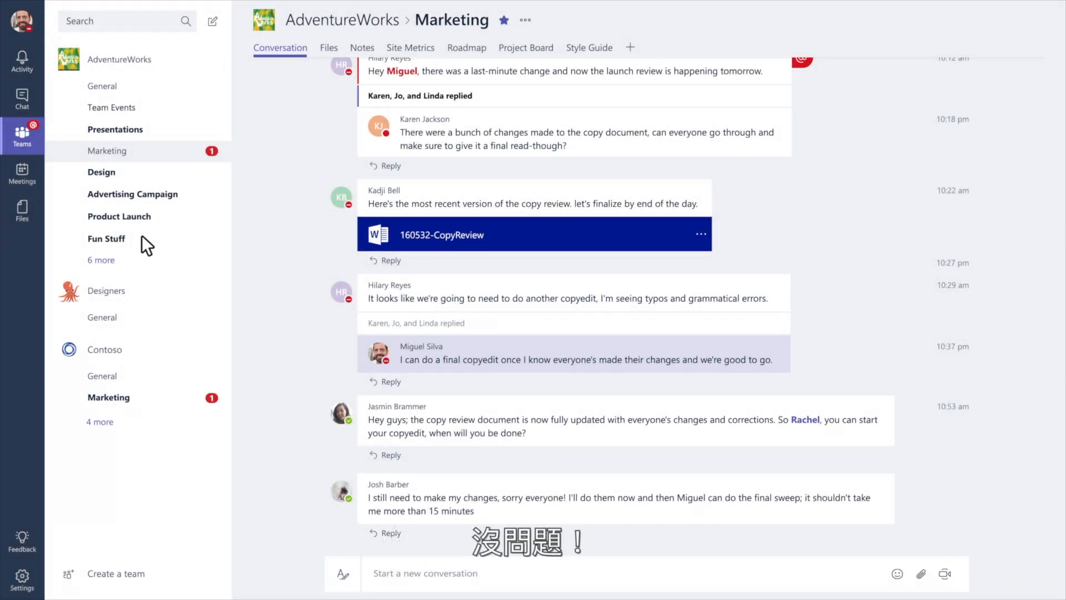
pyautogui.click(22, 99)
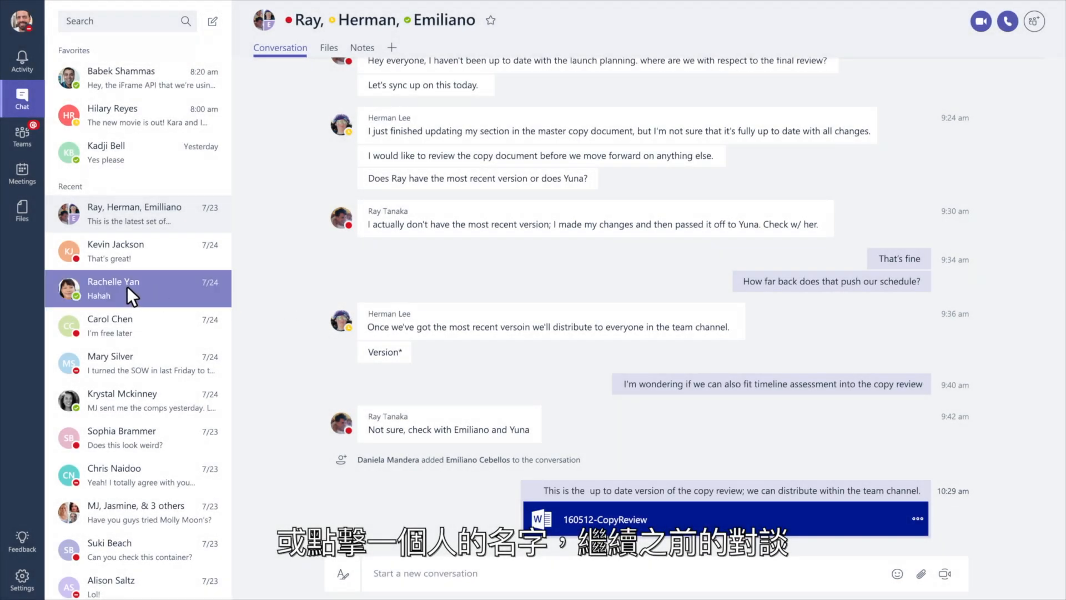
pyautogui.click(113, 288)
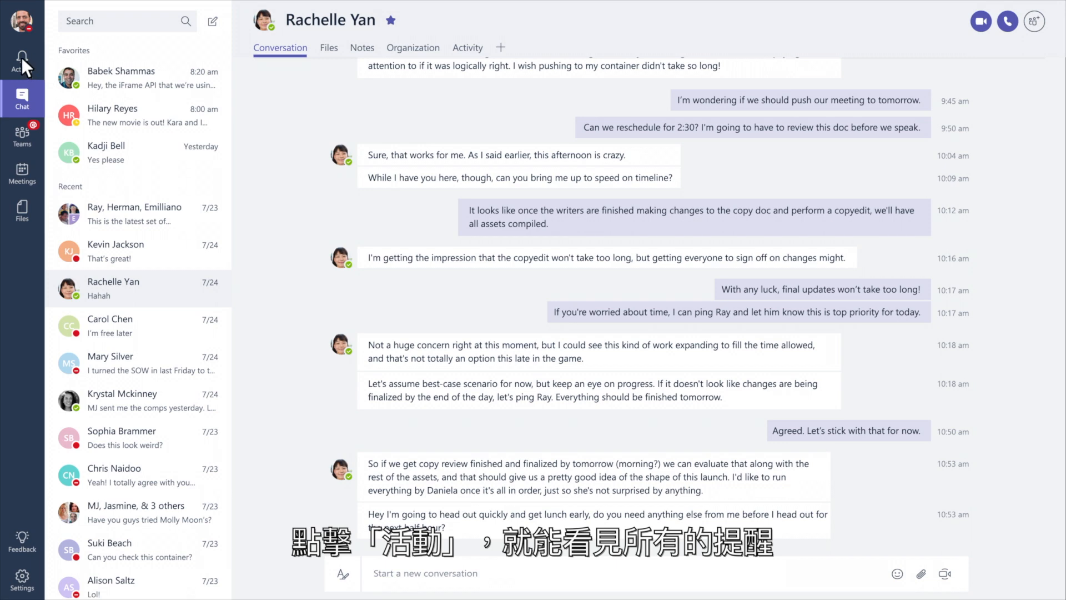
# Show the Activity notifications feed beside the AdventureWorks Marketing conversation
pyautogui.click(22, 57)
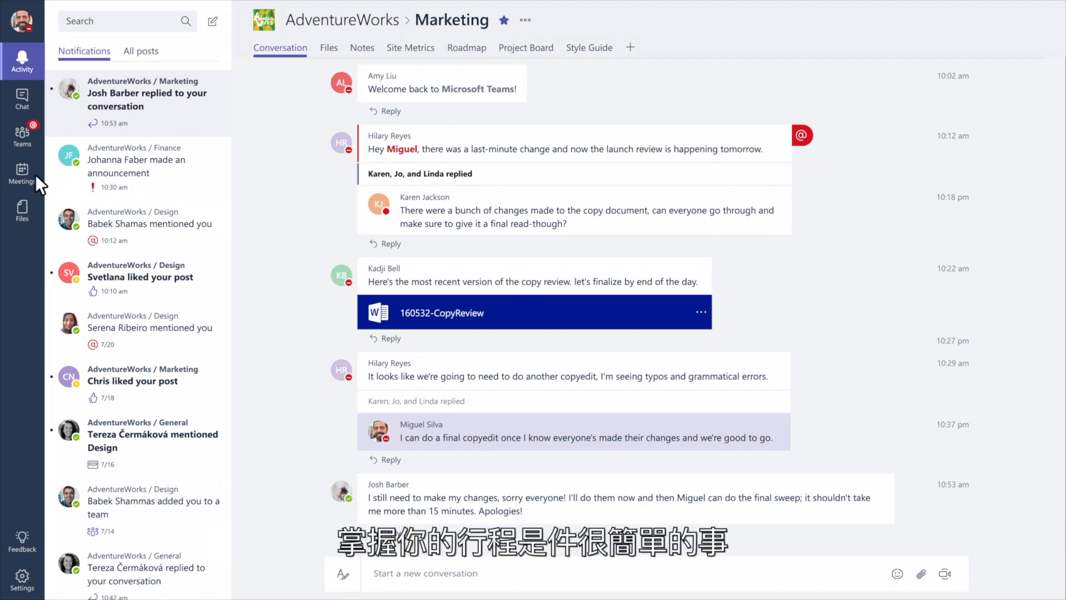
# Check today's meeting schedule, then go back to the AdventureWorks Marketing channel under Teams
pyautogui.click(22, 169)
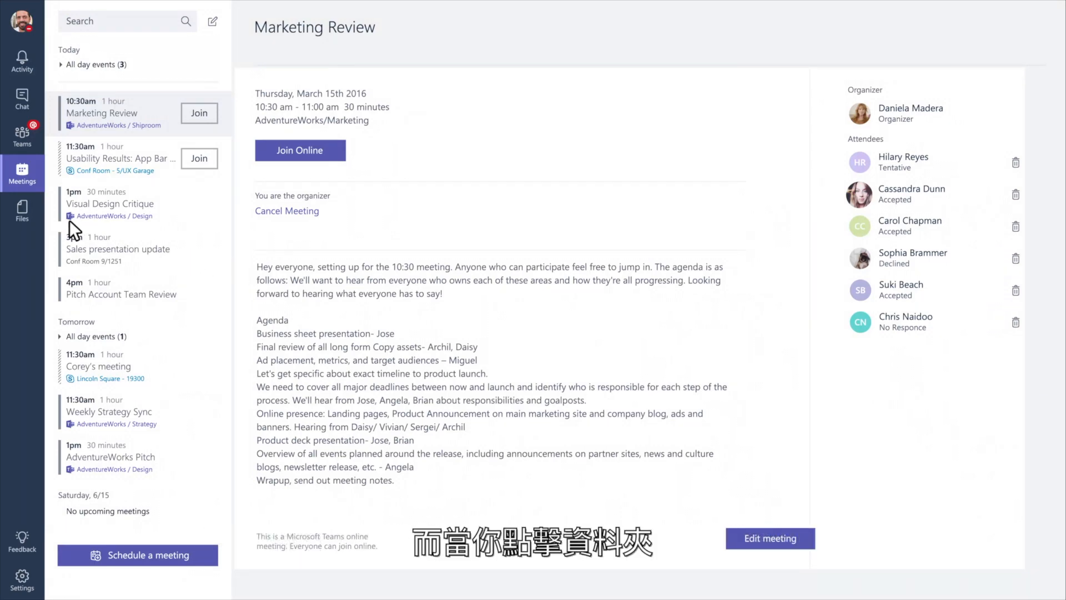
pyautogui.click(23, 210)
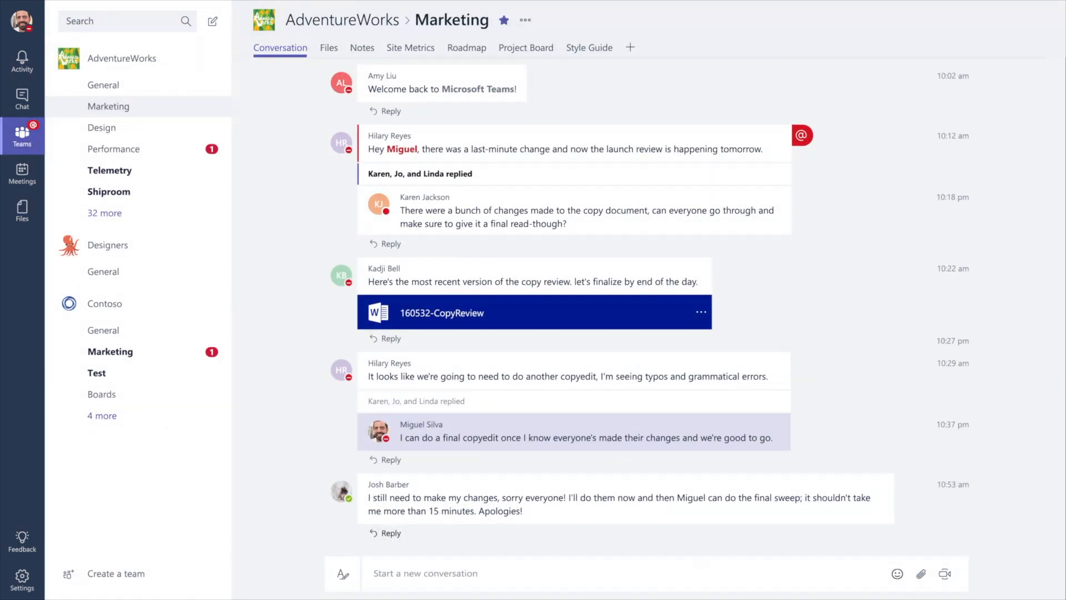
# Add the Office Drama HIGH FIVE sticker, recaptioned 'Great Job!', to the message box
pyautogui.click(896, 573)
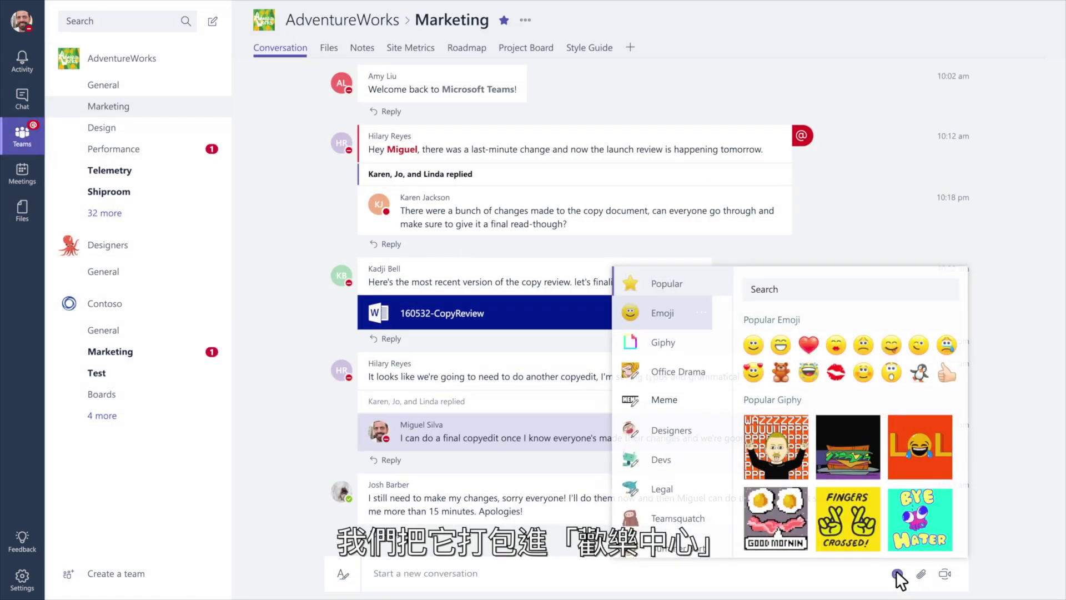
pyautogui.click(678, 370)
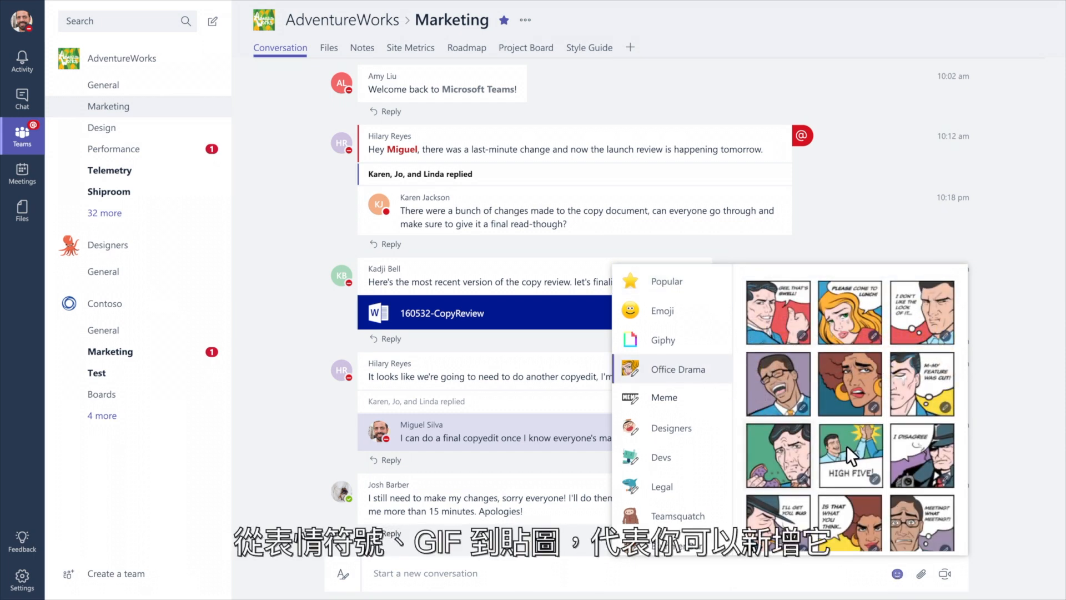
pyautogui.click(850, 455)
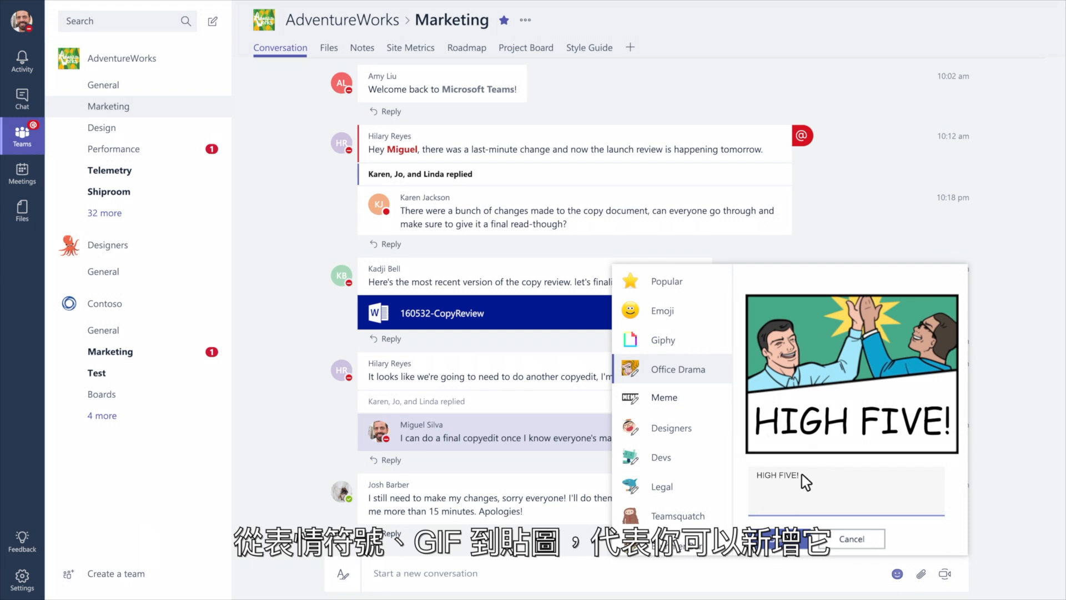
pyautogui.write('Great Job!')
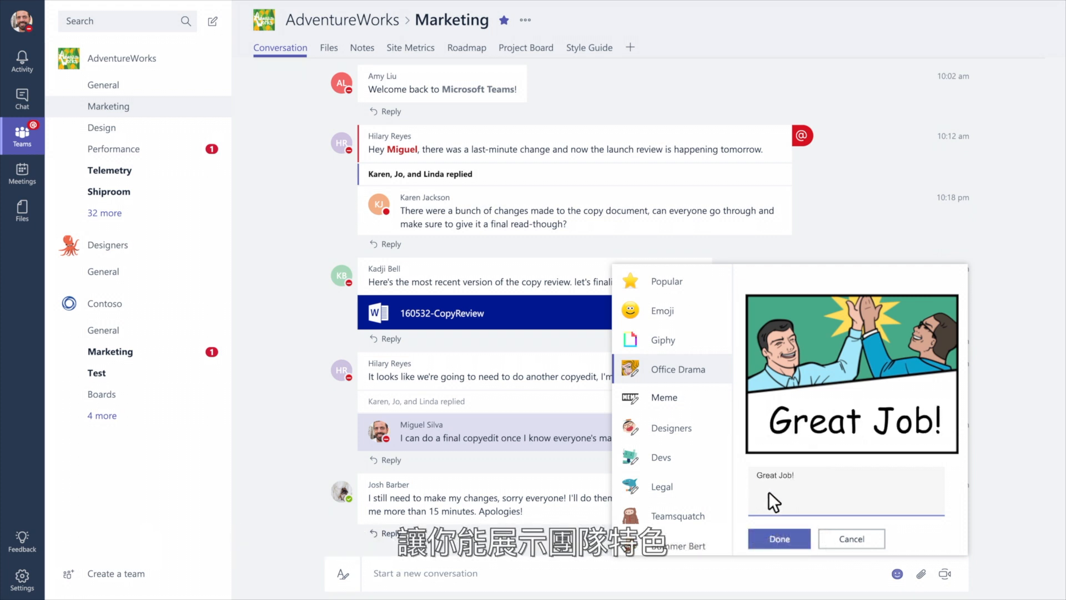
pyautogui.click(779, 539)
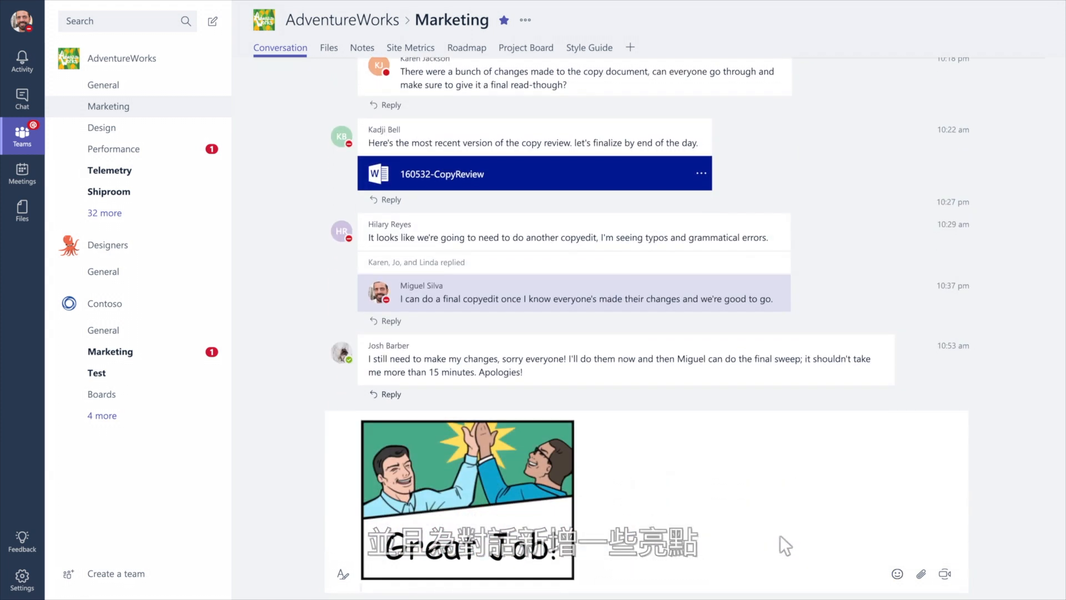